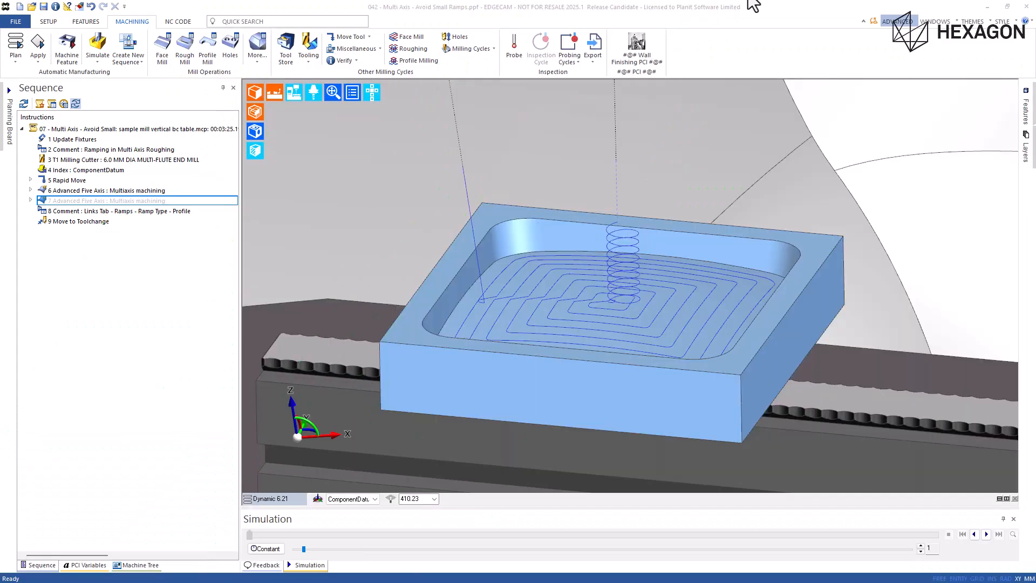
Simulate operation 7 Advanced Five Axis from the Sequence tree's context menu.
{"action": "right_click", "coordinate": [107, 200]}
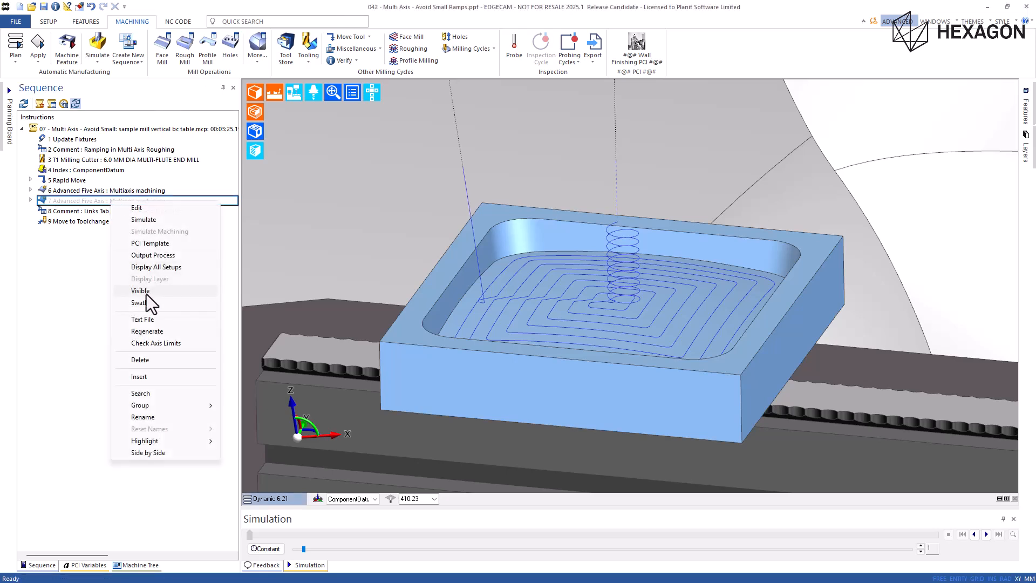
{"action": "left_click", "coordinate": [140, 290]}
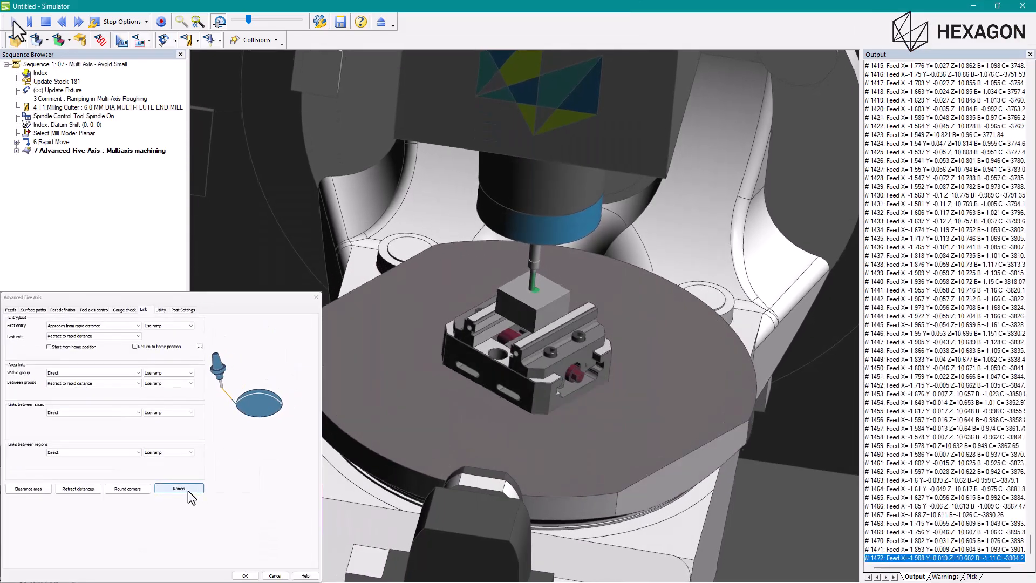
Review the Profile ramp type in the Link tab's Ramps settings and accept them.
{"action": "left_click", "coordinate": [178, 488]}
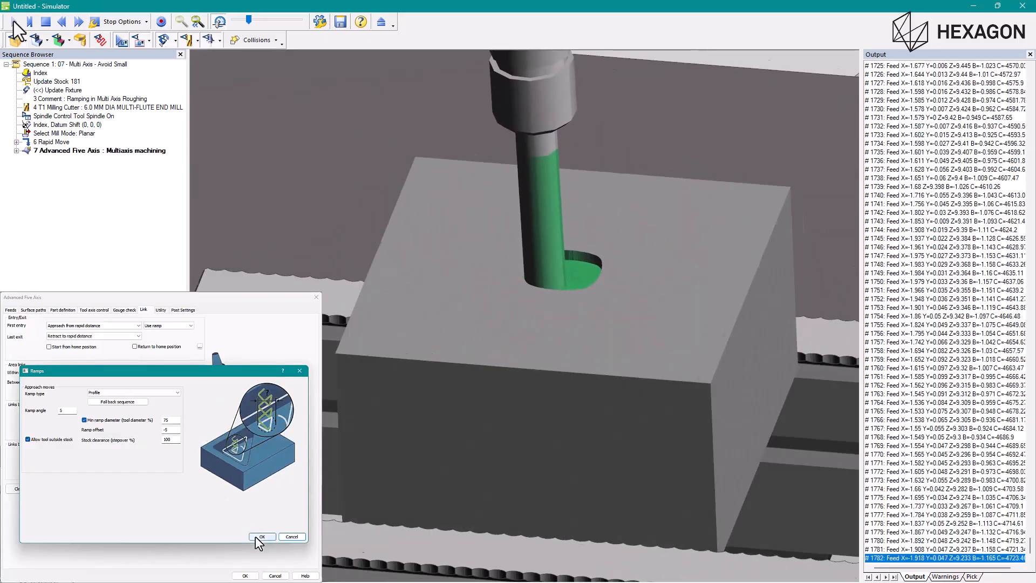
{"action": "left_click", "coordinate": [261, 536]}
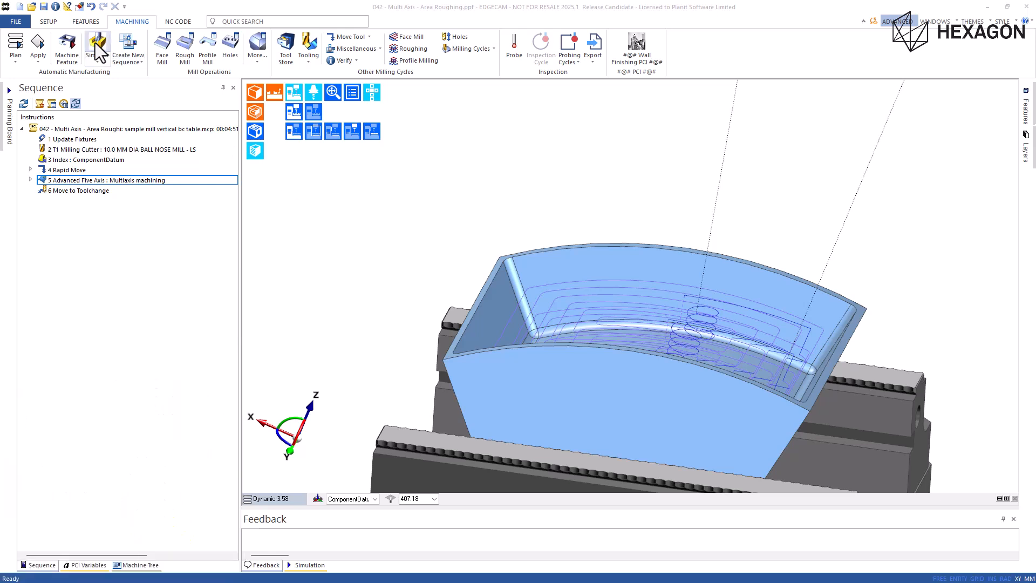
Simulate the Area Roughing sequence from the Machining ribbon.
{"action": "left_click", "coordinate": [89, 43]}
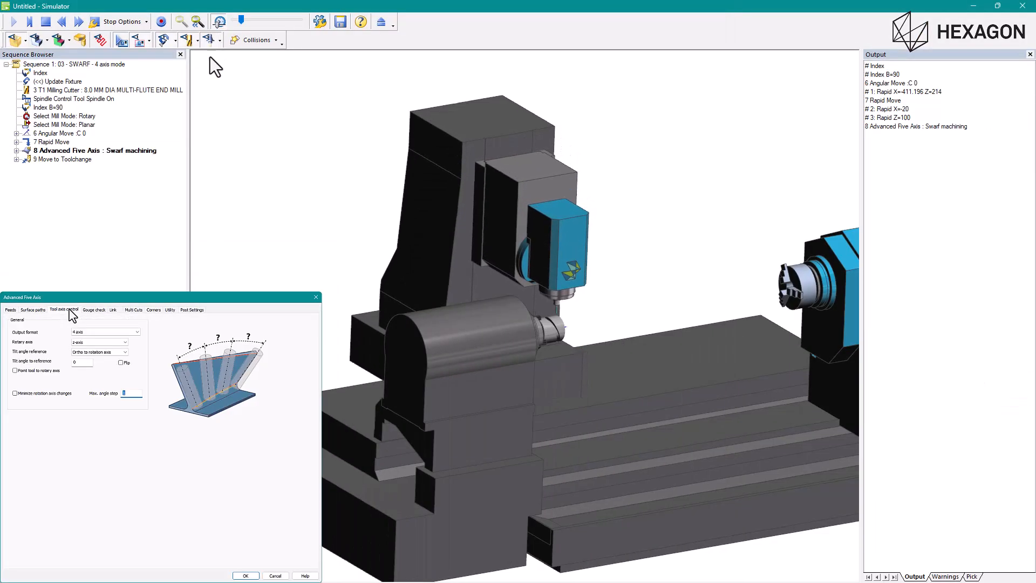
Review the 4 axis Output format in the Tool axis control settings and run the simulation.
{"action": "left_click", "coordinate": [136, 331]}
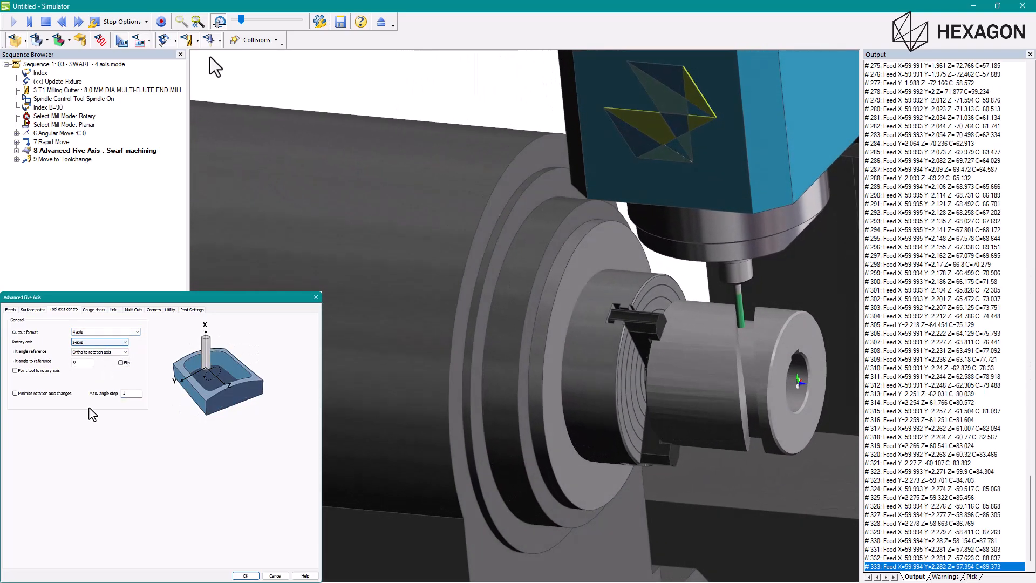
{"action": "left_click", "coordinate": [245, 575]}
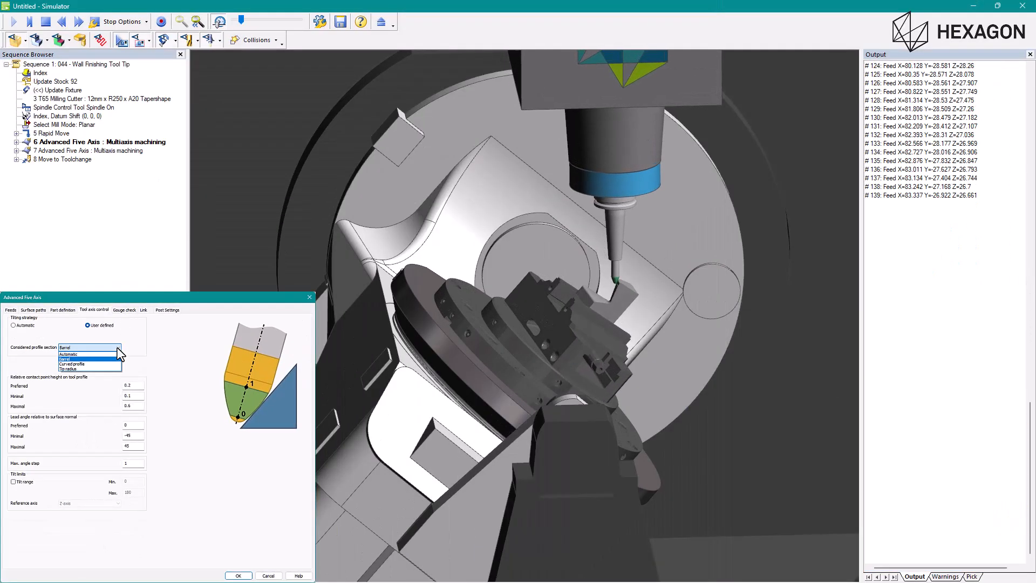
Switch the Considered profile section between Automatic, Barrel and Tip radius.
{"action": "left_click", "coordinate": [67, 353]}
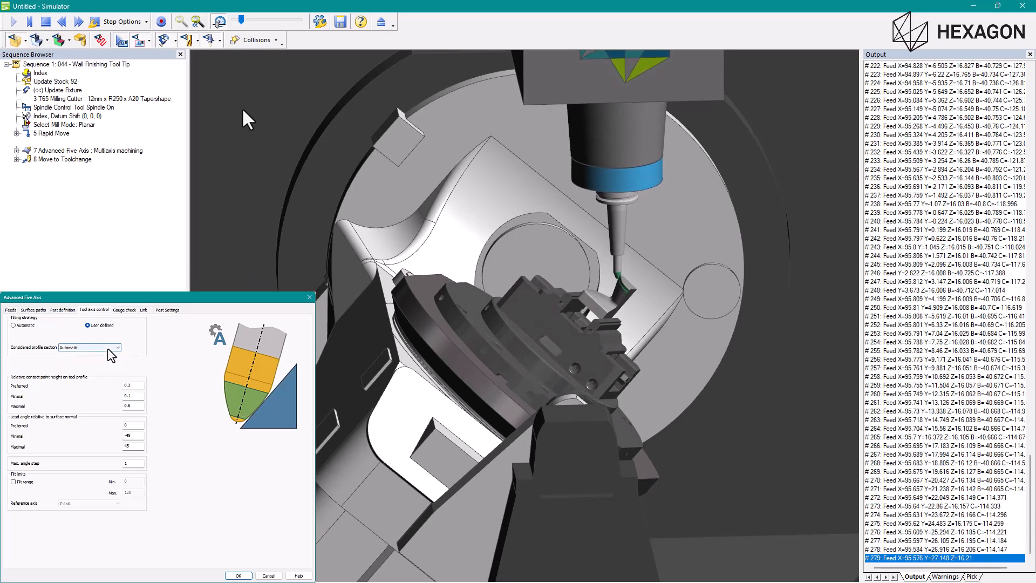
{"action": "left_click", "coordinate": [118, 346]}
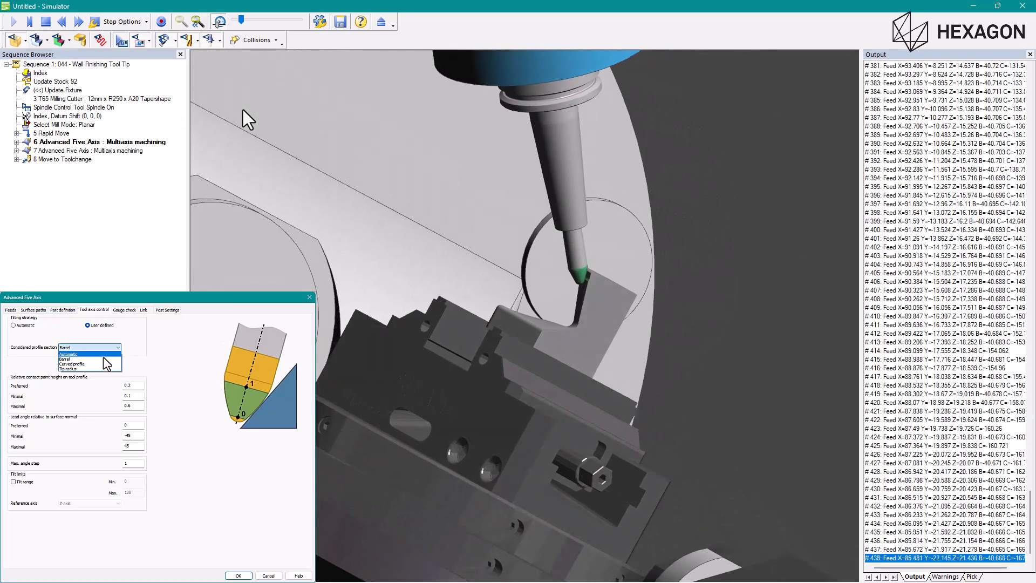
{"action": "left_click", "coordinate": [60, 363]}
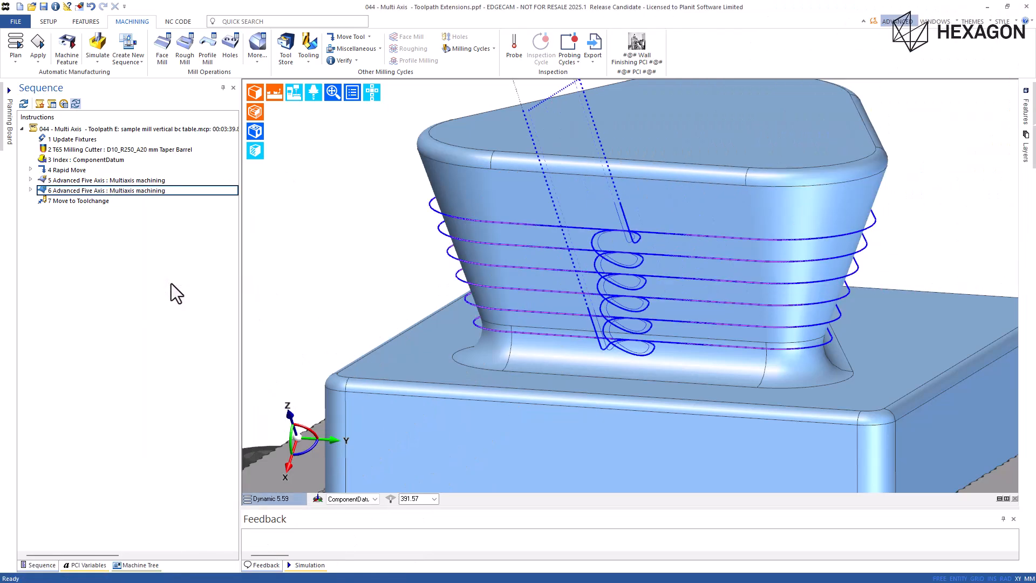
Simulate the Toolpath Extensions sequence with operation 6 Advanced Five Axis selected.
{"action": "left_click", "coordinate": [86, 180]}
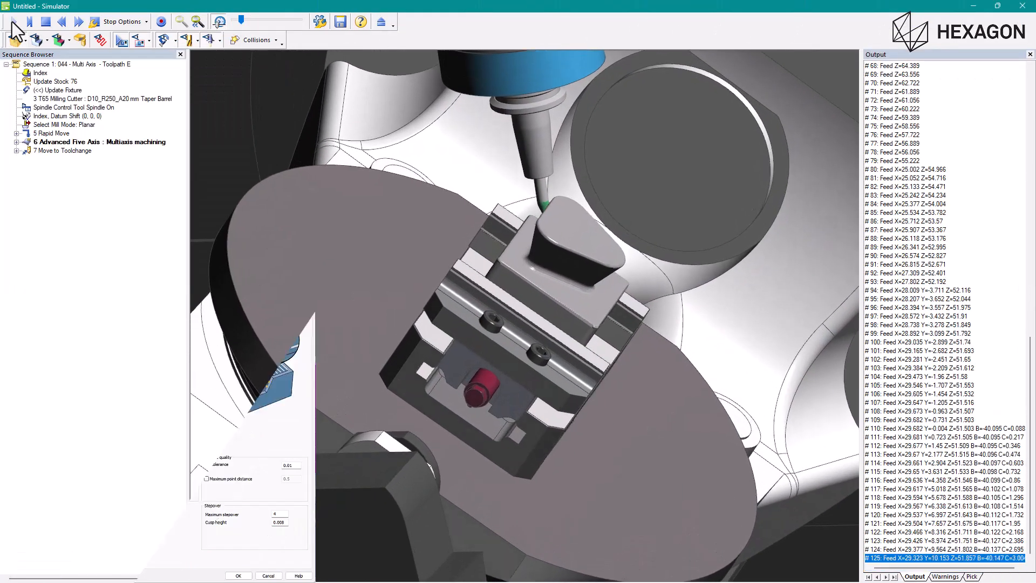
Play the simulation through the taper barrel cutter's finishing operation.
{"action": "left_click", "coordinate": [127, 468]}
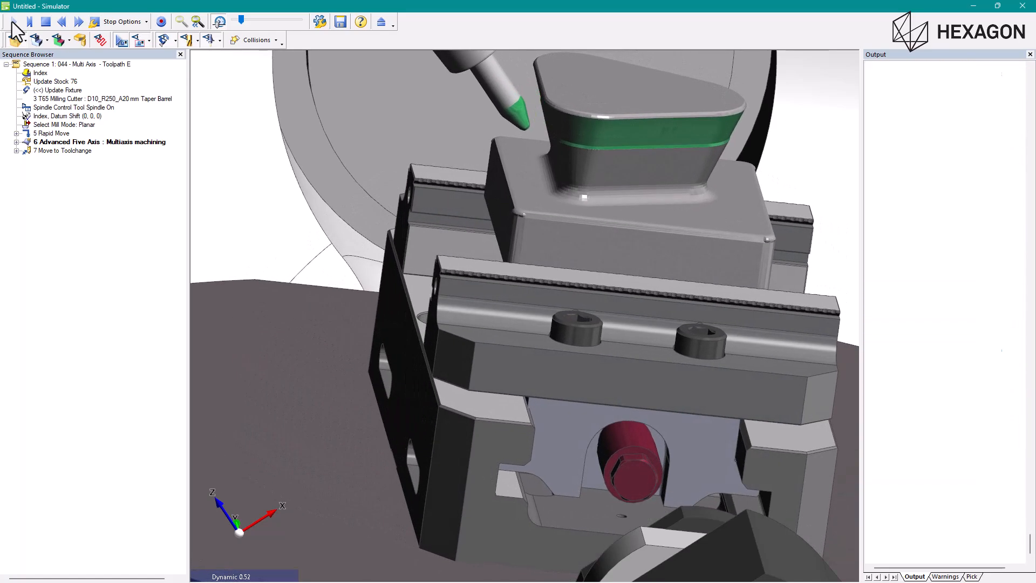
{"action": "left_click", "coordinate": [20, 21]}
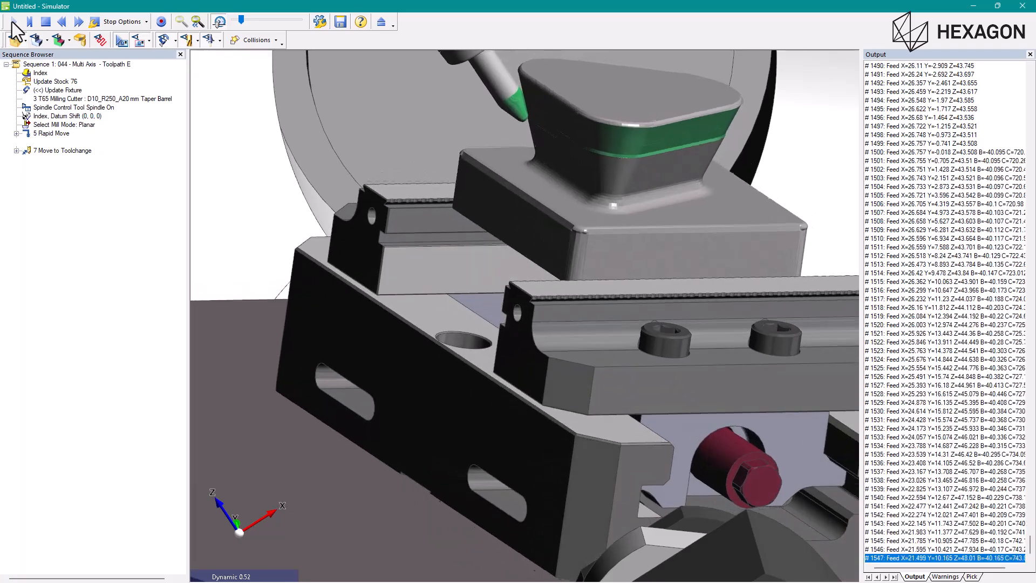